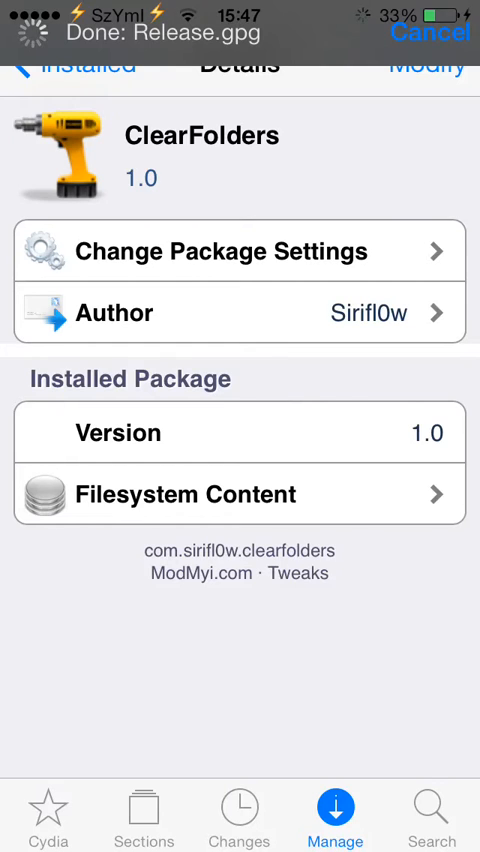
Cancel the source refresh and return to the Cydia home page.
{"action": "left_click", "coordinate": [240, 250]}
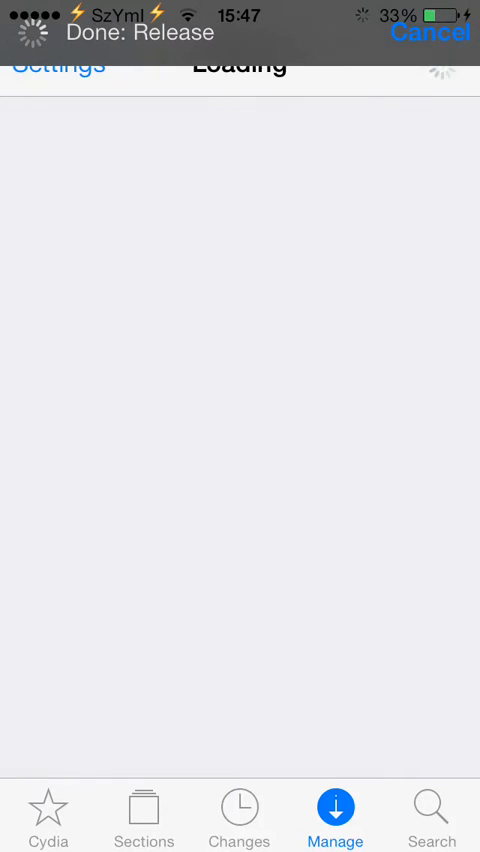
{"action": "left_click", "coordinate": [48, 810]}
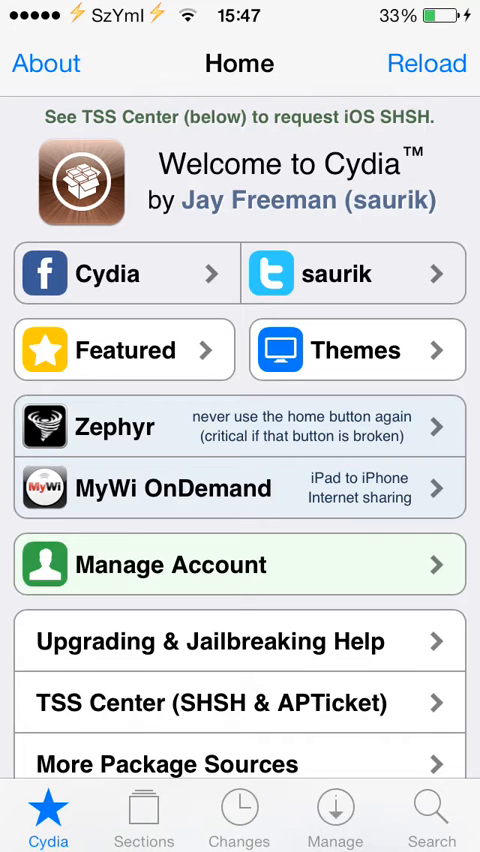
Go to Manage and show the installed sources list (BigBoss, ModMyi.com, insanelyi).
{"action": "left_click", "coordinate": [334, 816]}
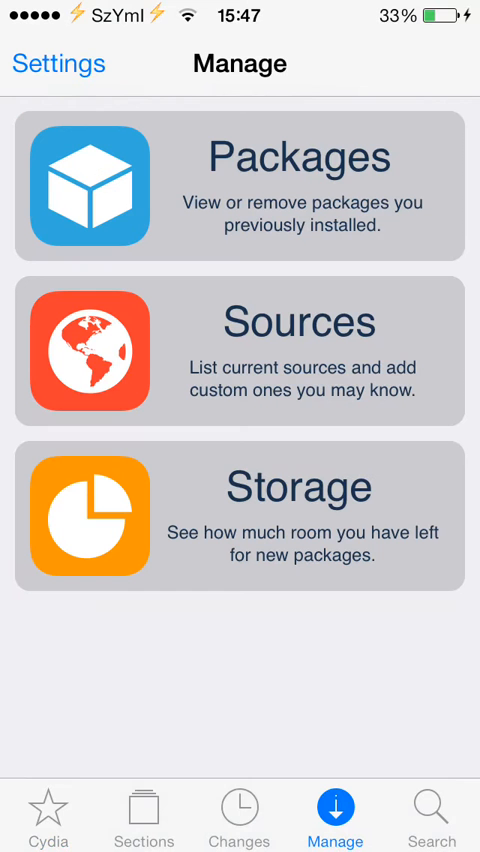
{"action": "left_click", "coordinate": [240, 350]}
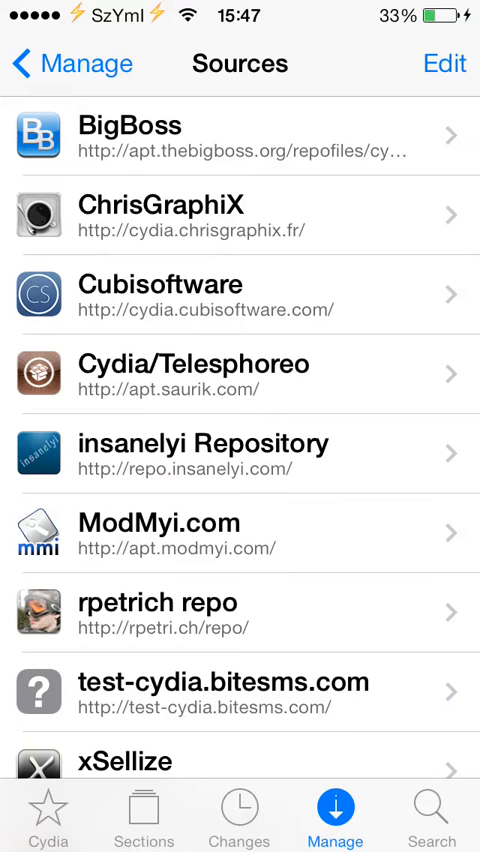
Enter edit mode, bring up the Enter Cydia/APT URL prompt, then cancel it without adding a source.
{"action": "left_click", "coordinate": [444, 64]}
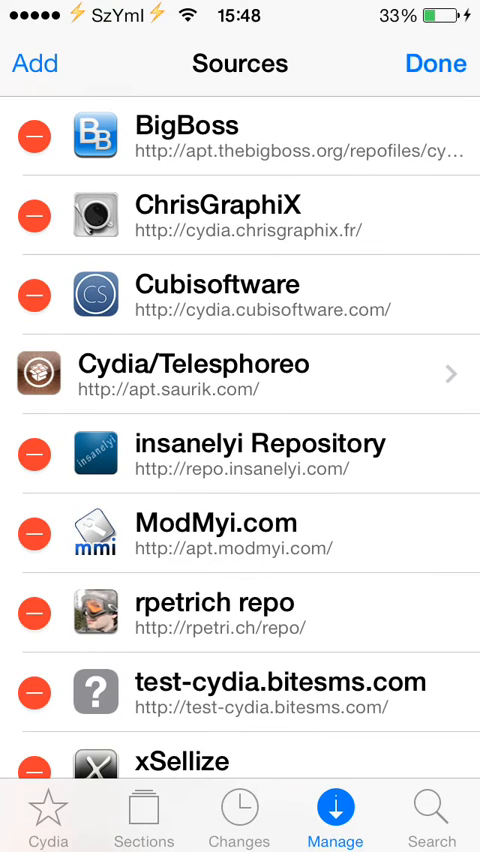
{"action": "left_click", "coordinate": [34, 64]}
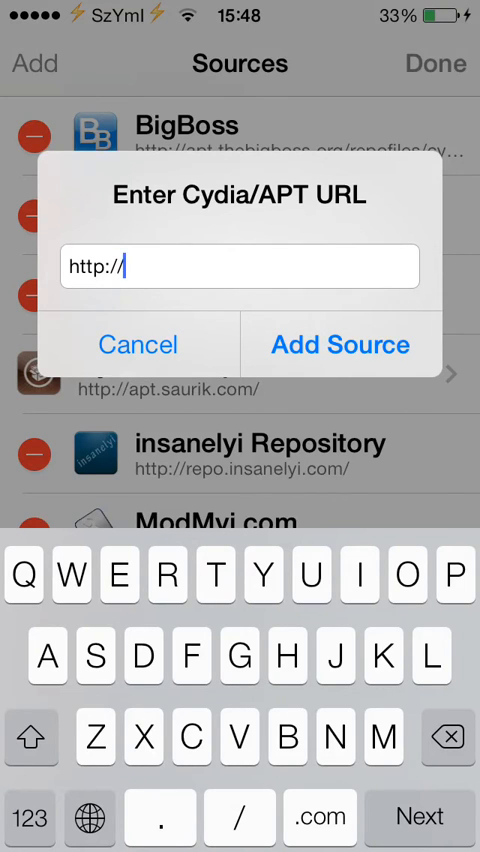
{"action": "left_click", "coordinate": [138, 344]}
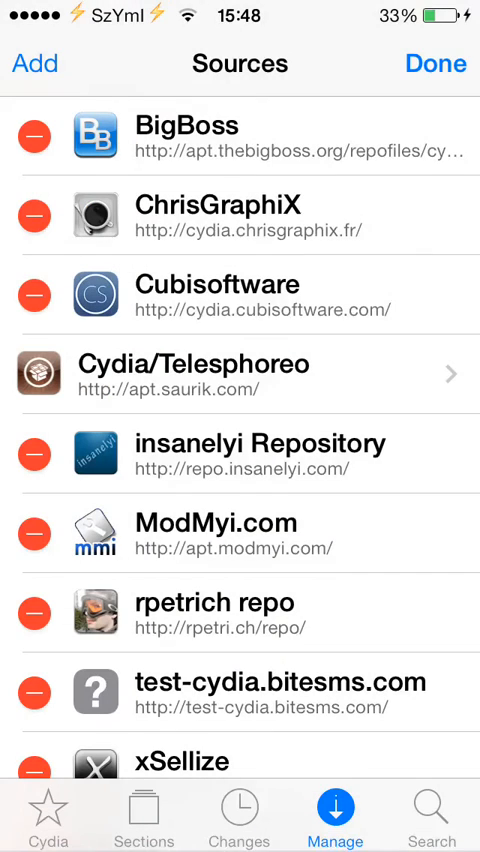